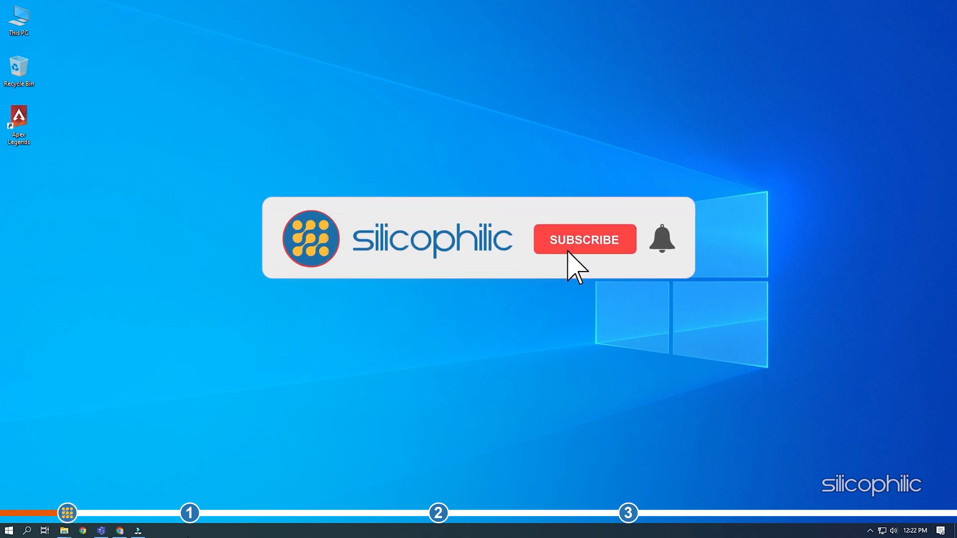
Launch Apex Legends from the desktop and reach the settings from the title-screen menu
click(583, 238)
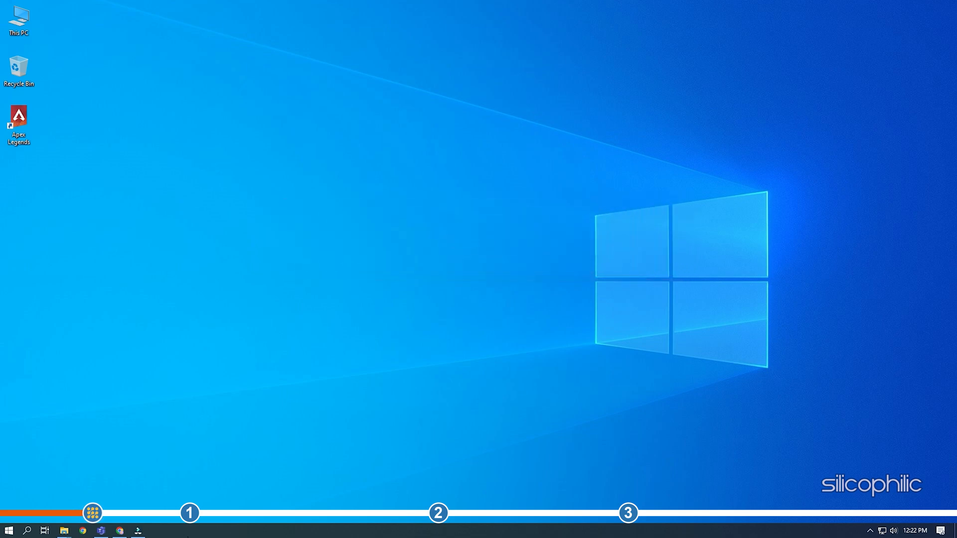
click(92, 512)
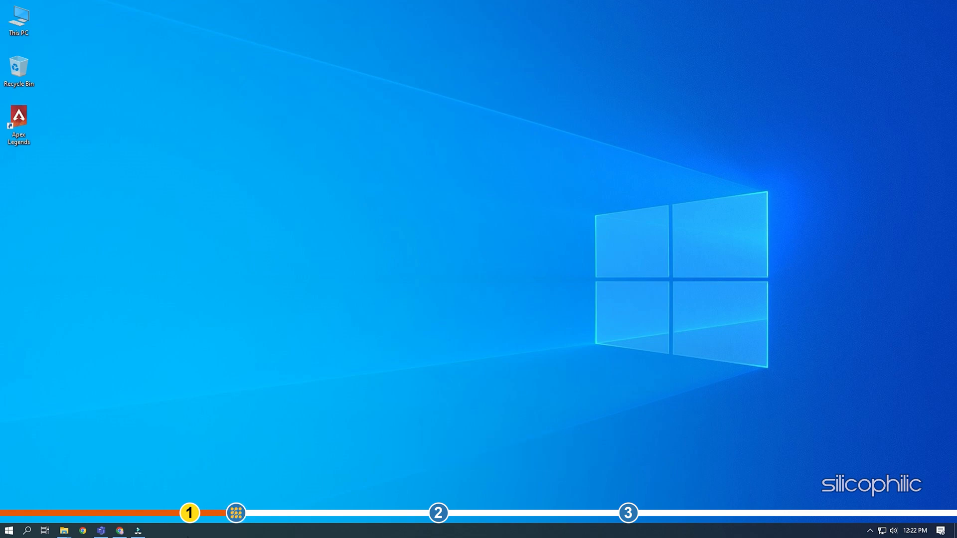
double_click(18, 121)
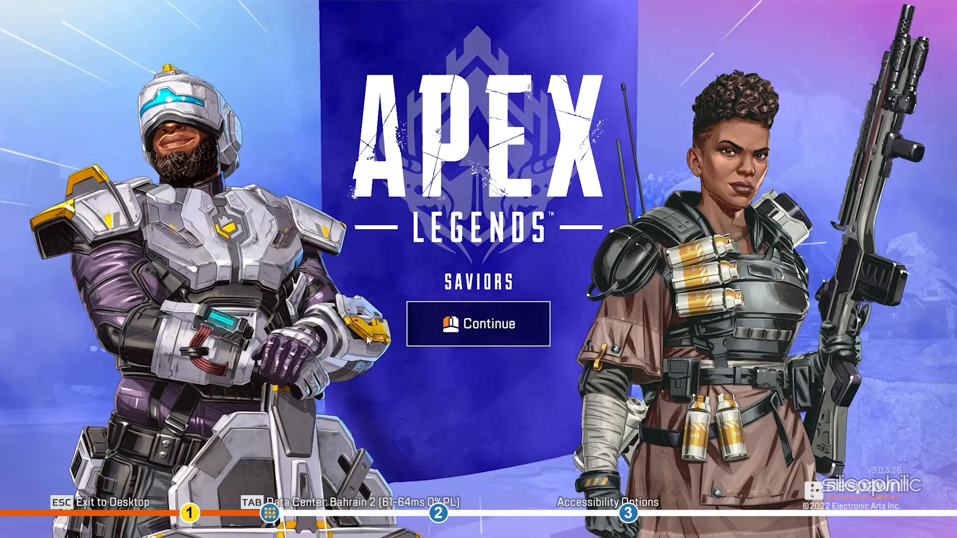
click(477, 324)
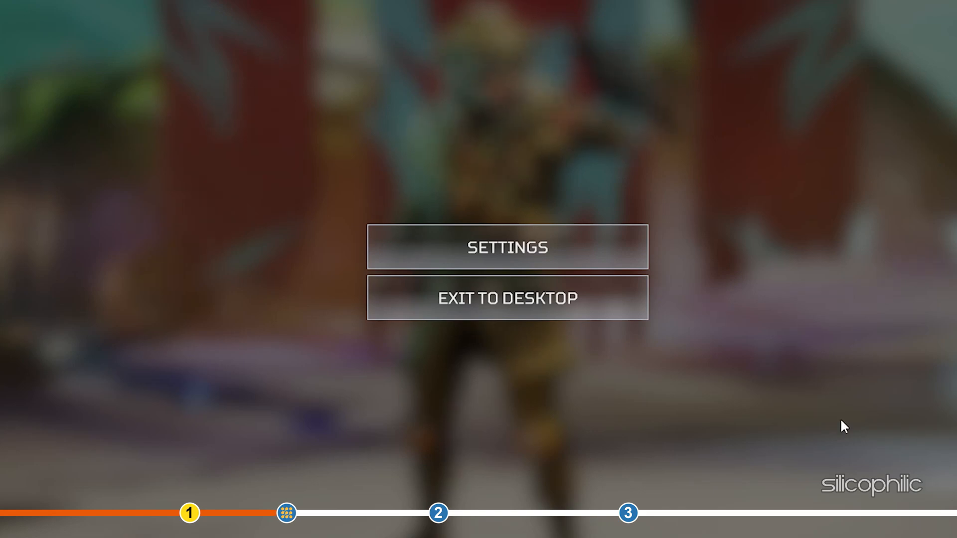
click(508, 247)
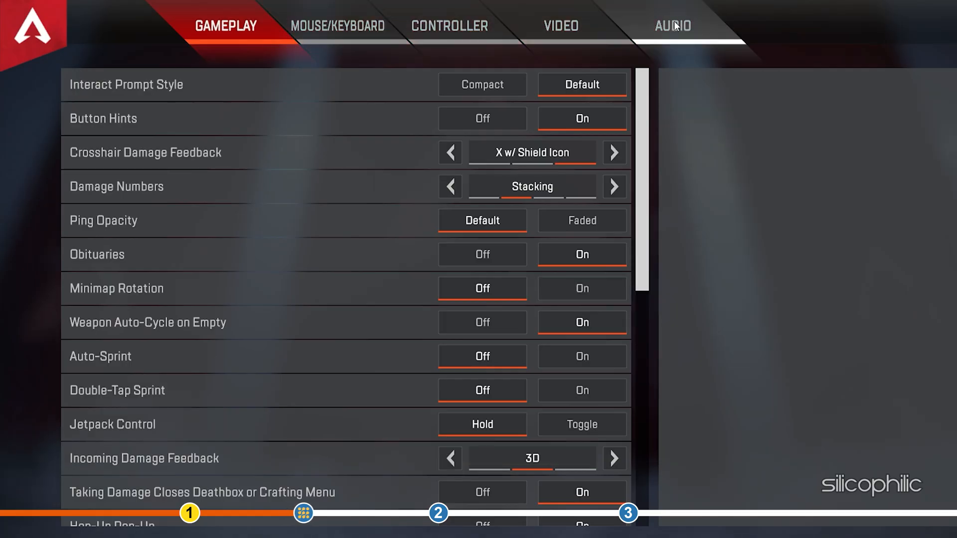
In Audio, use the Microphone on Open Mic with a 1500 threshold and adjust incoming voice volume
click(672, 26)
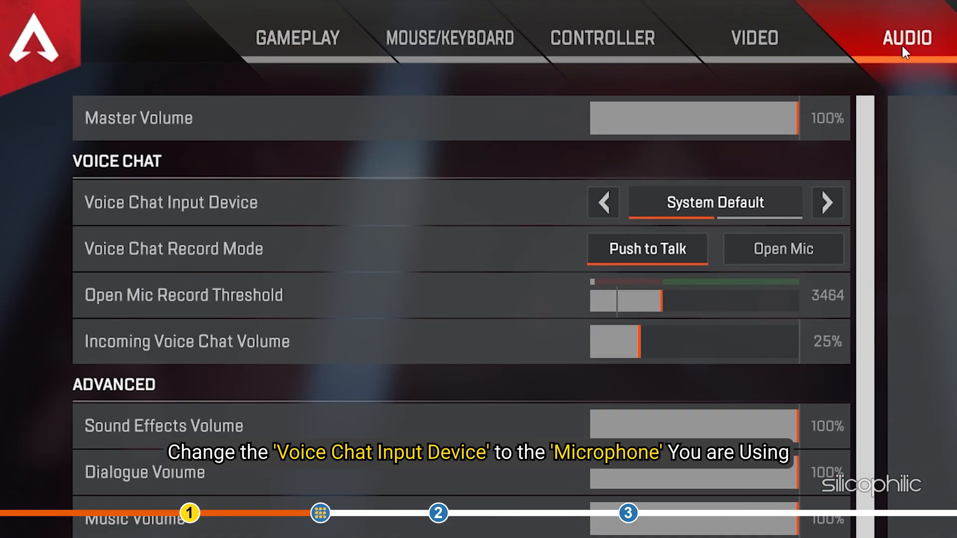
click(827, 203)
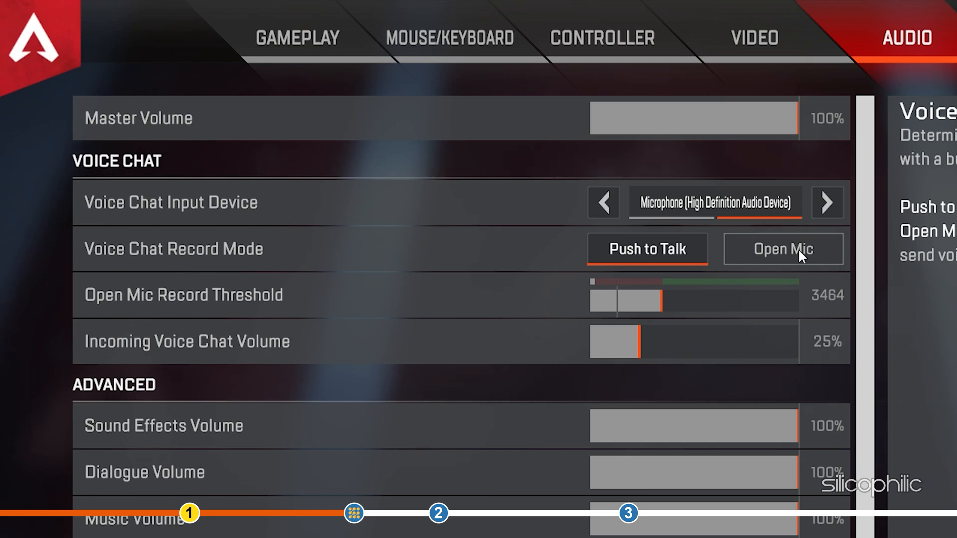
click(783, 248)
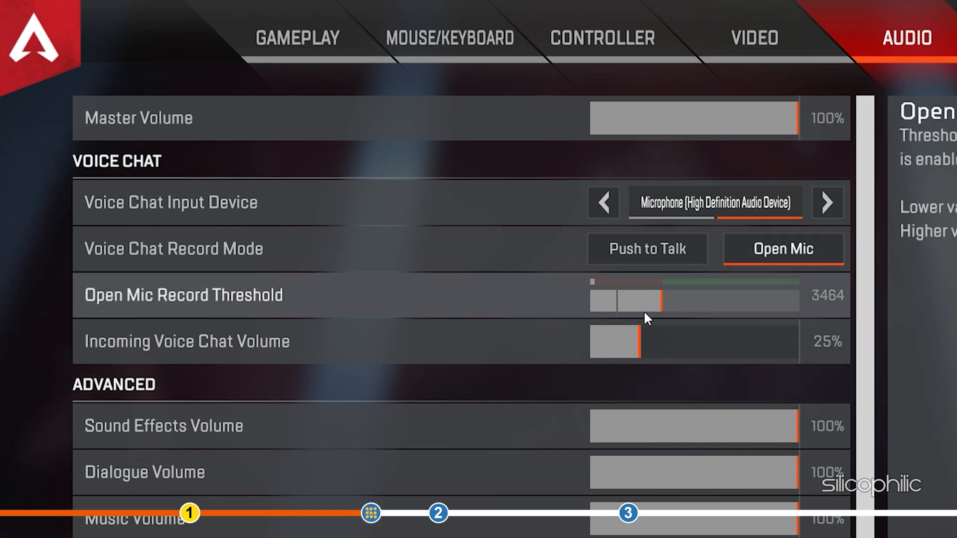
drag(644, 300, 616, 300)
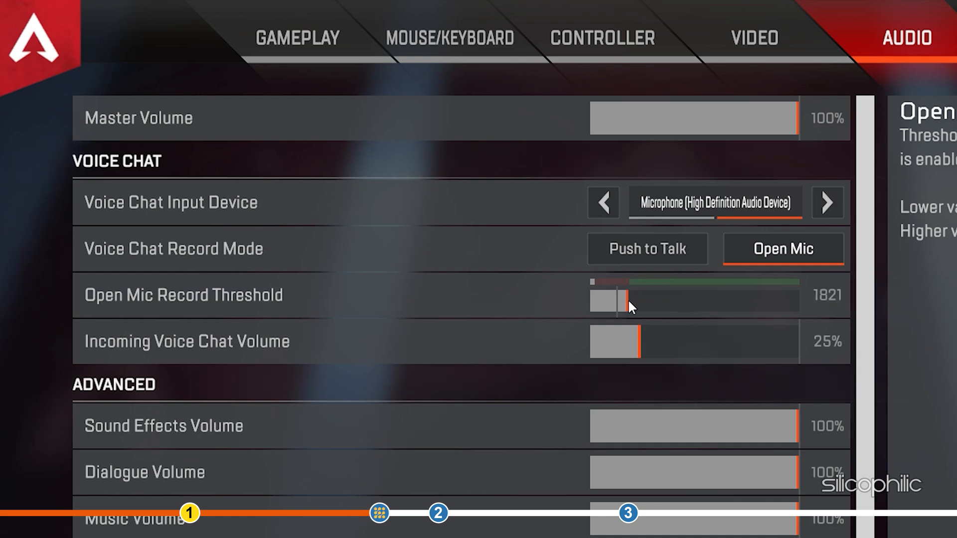
drag(621, 298, 612, 298)
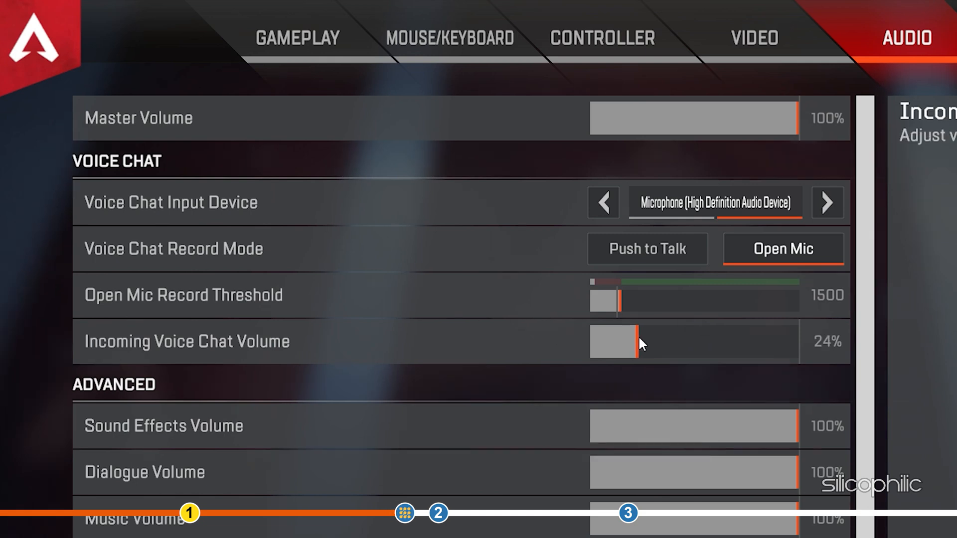
drag(641, 341, 788, 330)
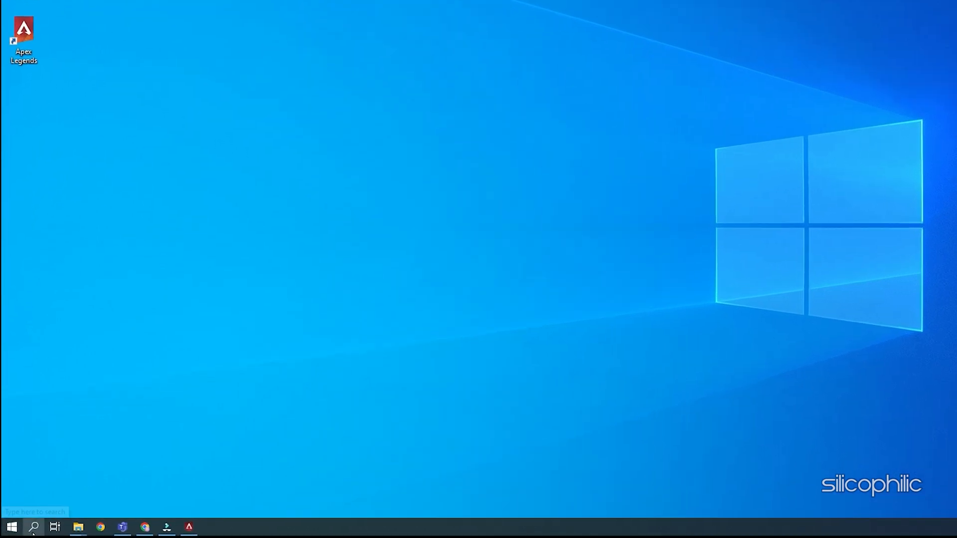
Open Control Panel, view items as large icons, and bring up the Sound dialog
text(control Panel)
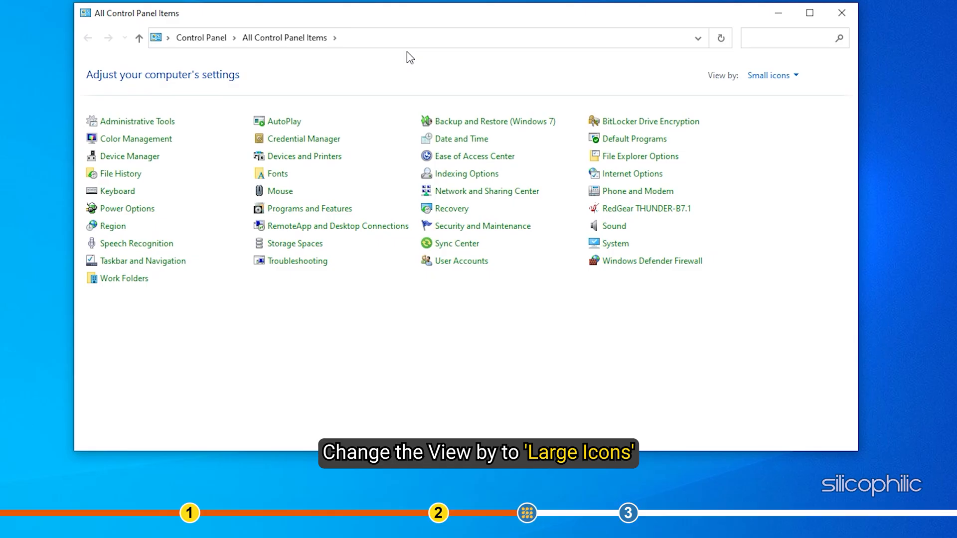
click(771, 75)
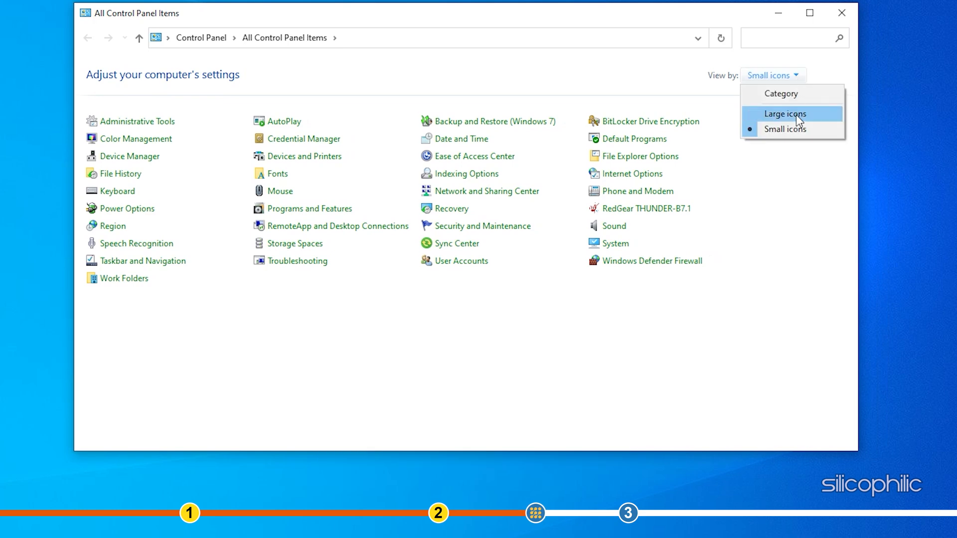
click(785, 114)
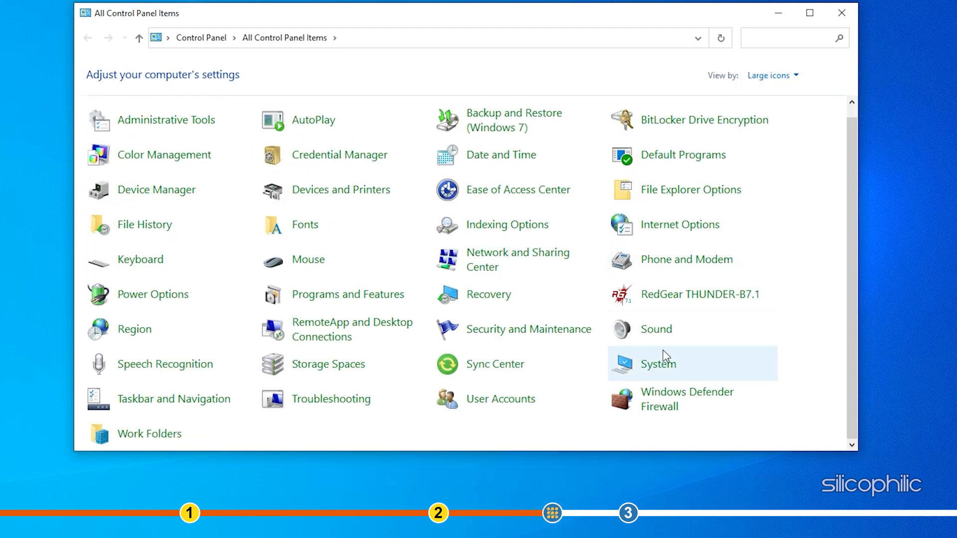
click(656, 330)
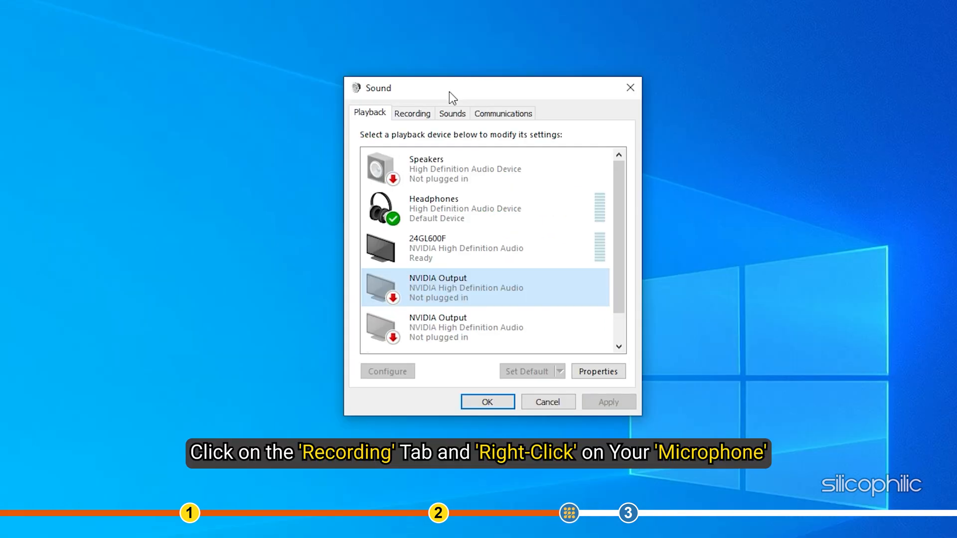
On the Recording tab, make the first Microphone the default device and apply it
click(411, 113)
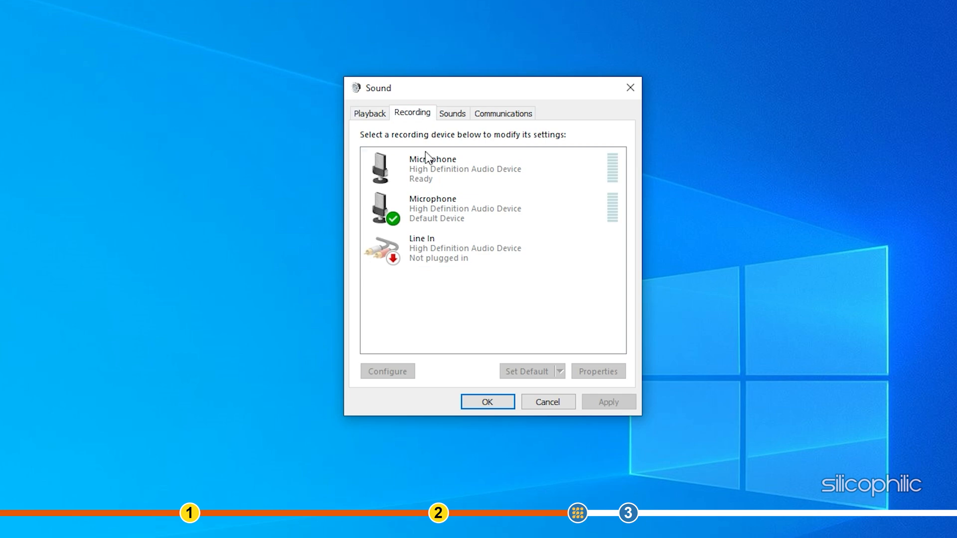
right_click(431, 168)
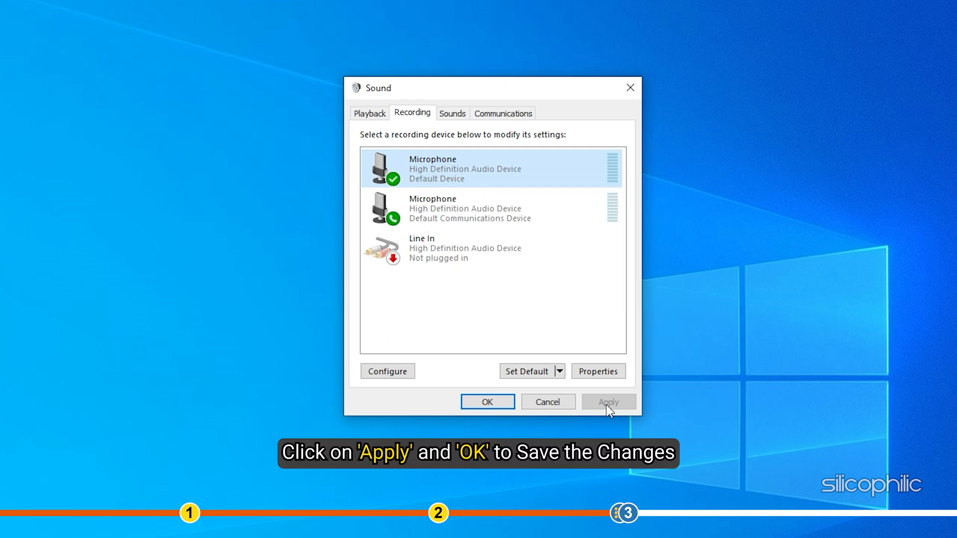
click(486, 402)
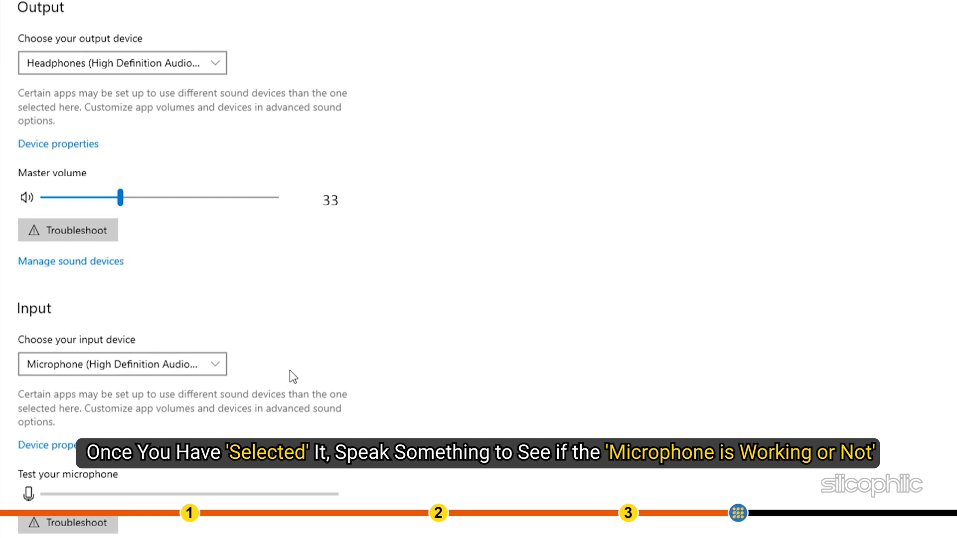
Scroll Sound settings down to App volume and device preferences and enter that page
scroll(down, 3)
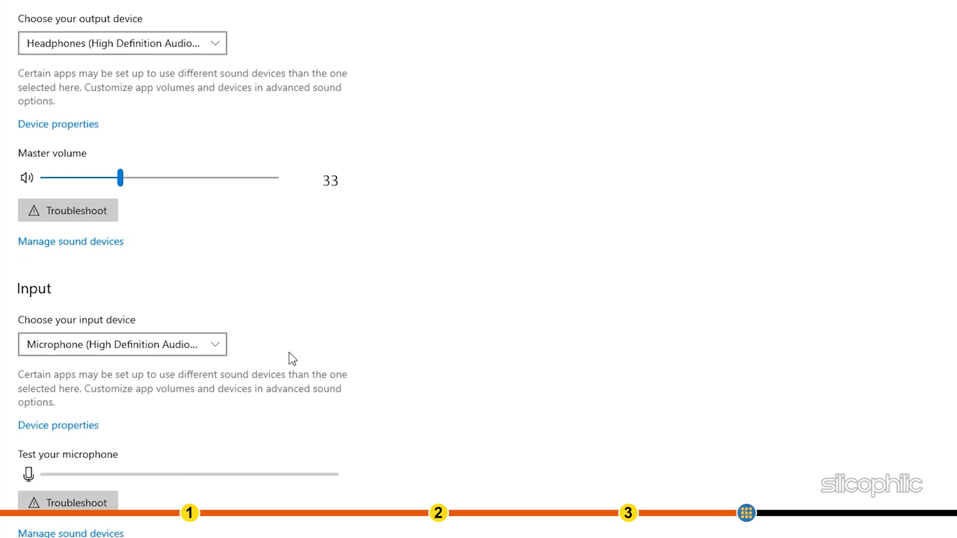
scroll(down, 3)
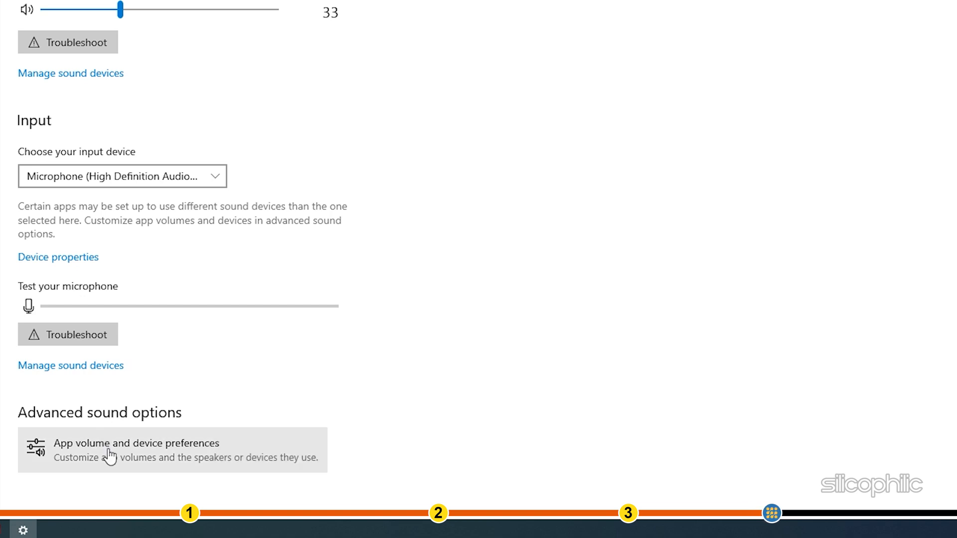
click(136, 450)
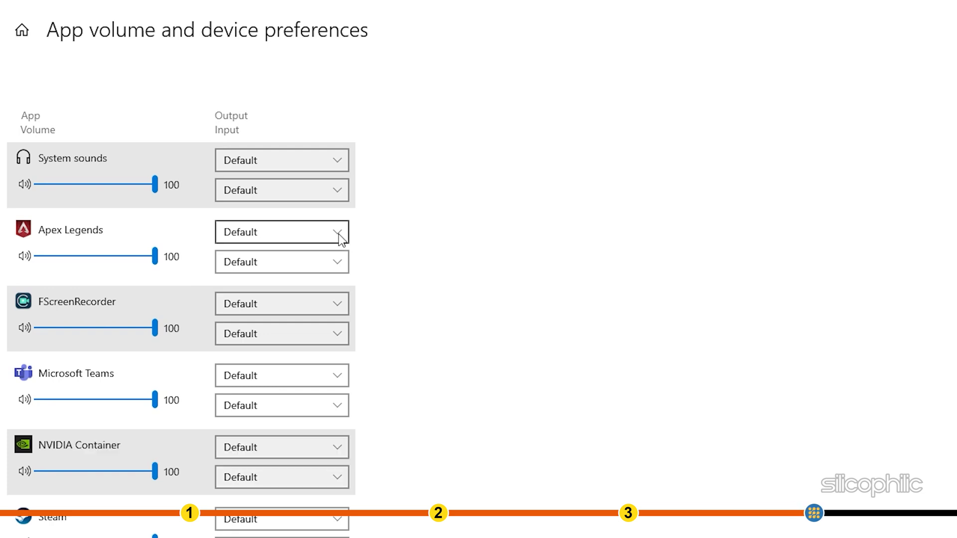
Route Apex Legends output to Headphones and its input to the Microphone
click(281, 232)
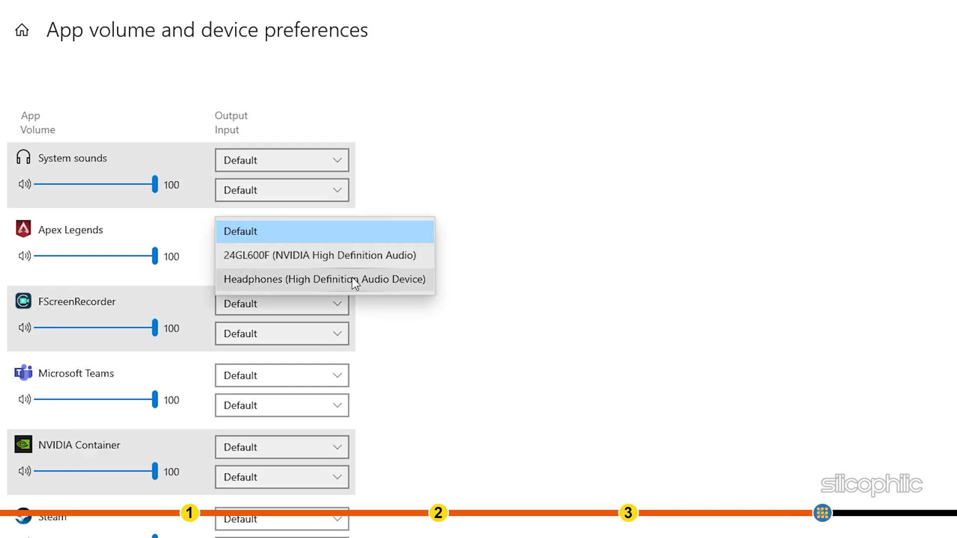
click(325, 279)
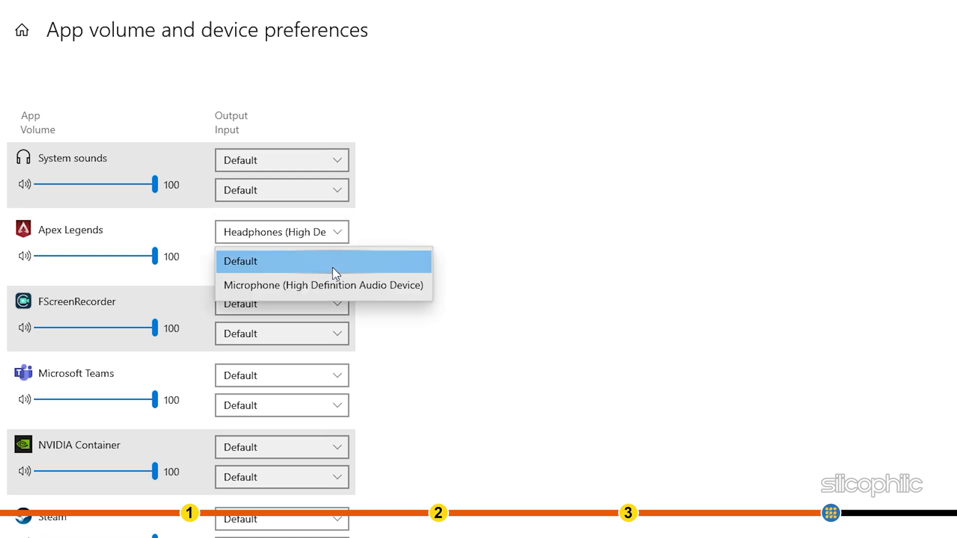
click(322, 285)
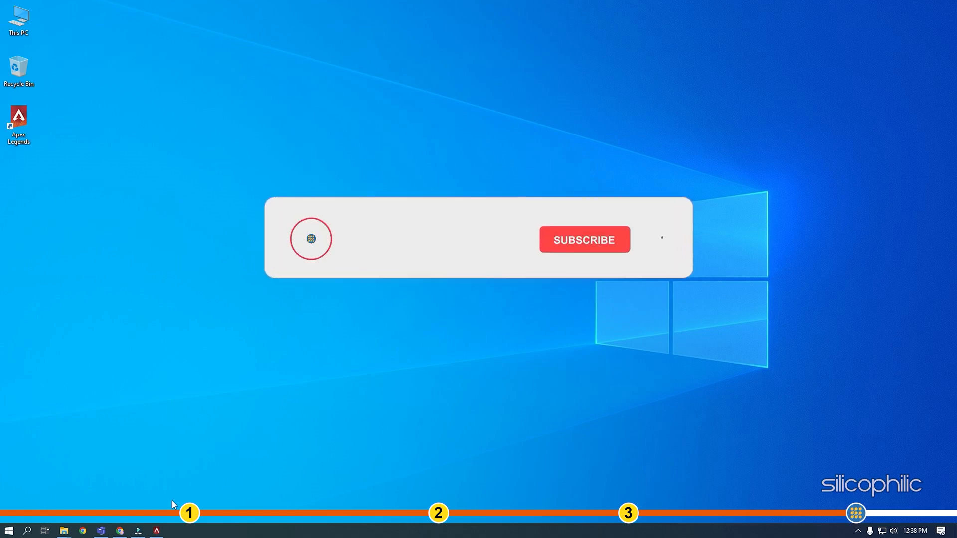
click(583, 238)
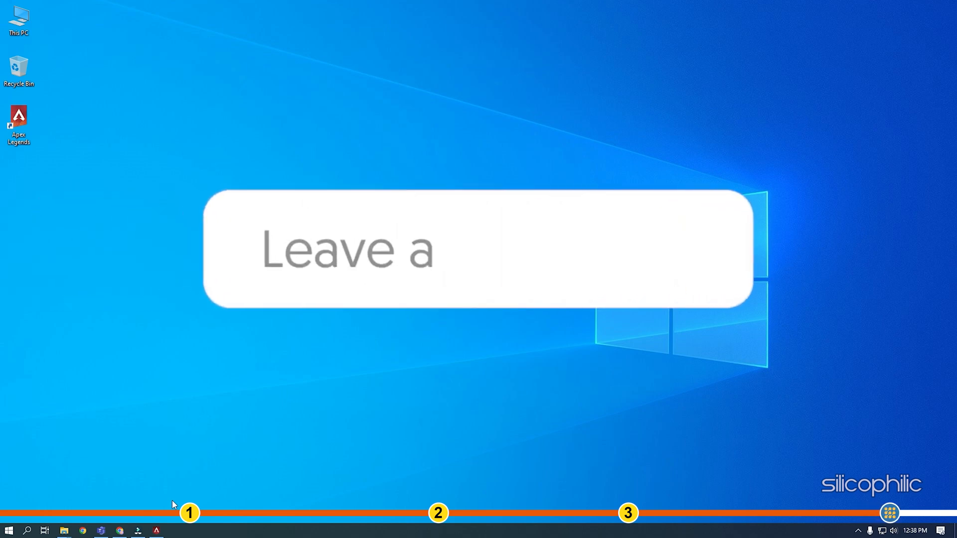
text(comment!!)
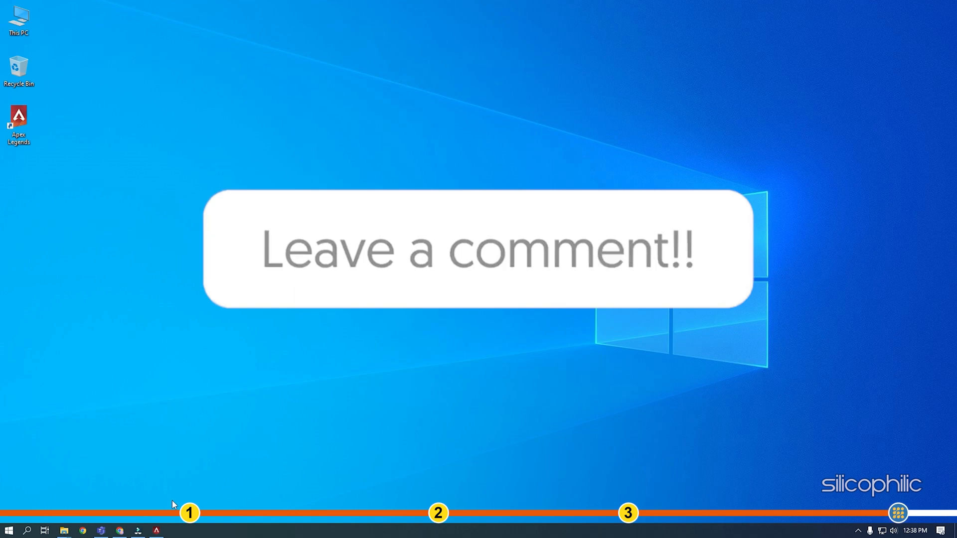